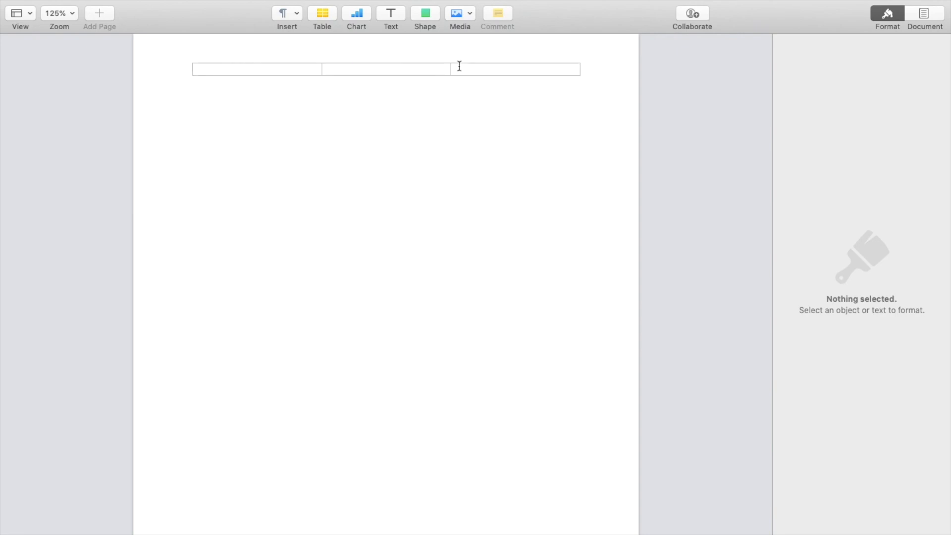
- Insert the city-at-sunset photo onto the blank page from the toolbar's Media choices
click(459, 13)
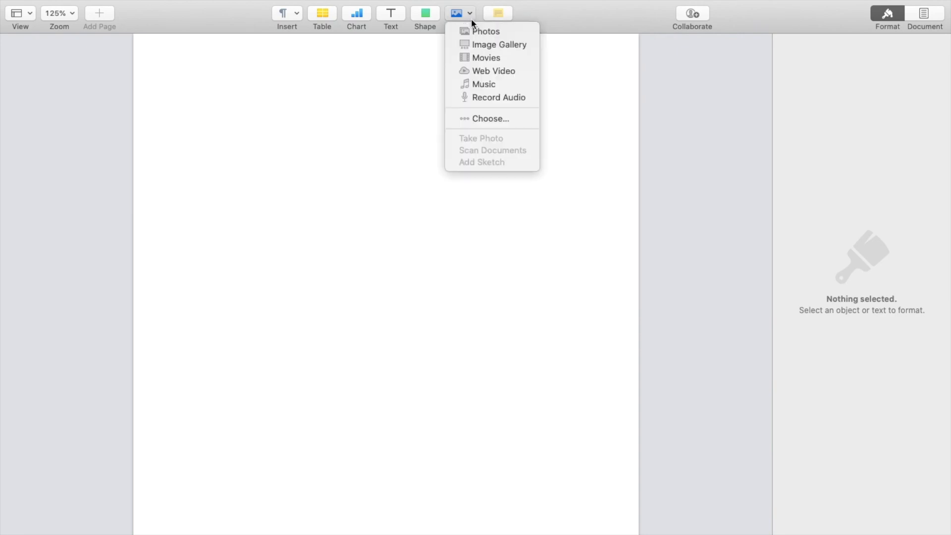
mouse_move(497, 45)
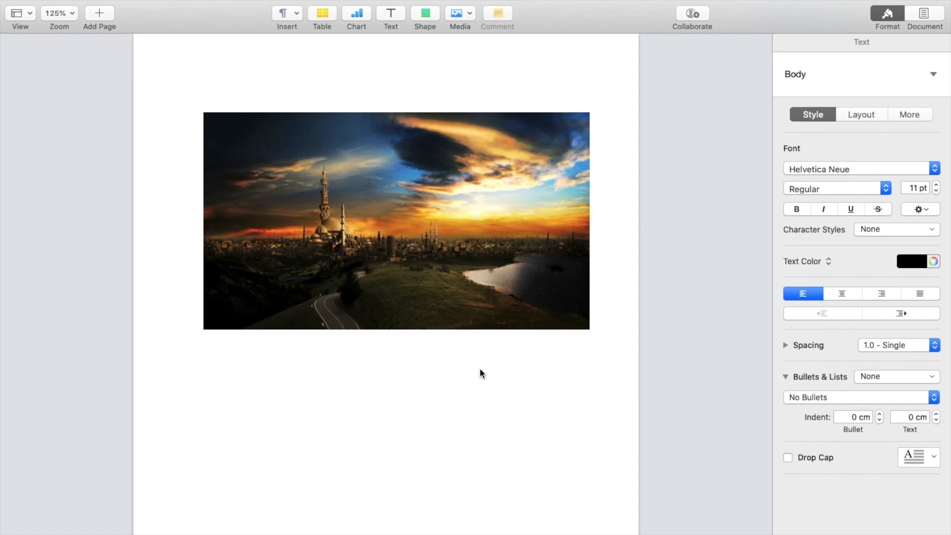
- Select the sunset photo and shrink it slightly by its corner handle, keeping proportions
click(193, 345)
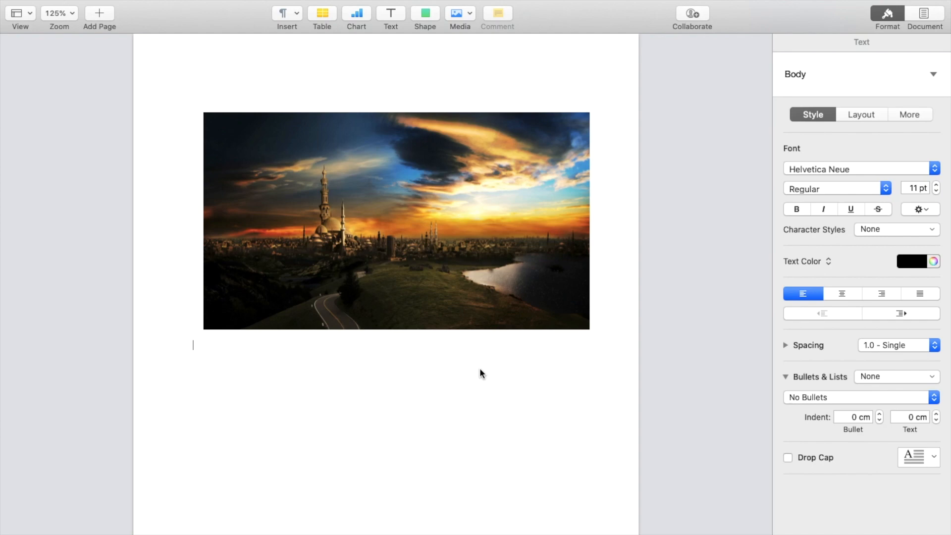
mouse_move(433, 212)
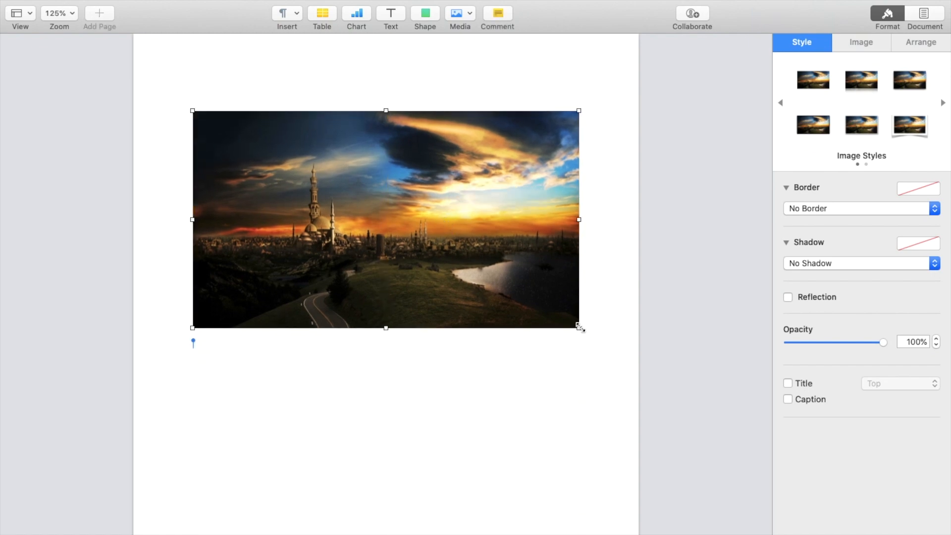
drag(578, 328, 545, 310)
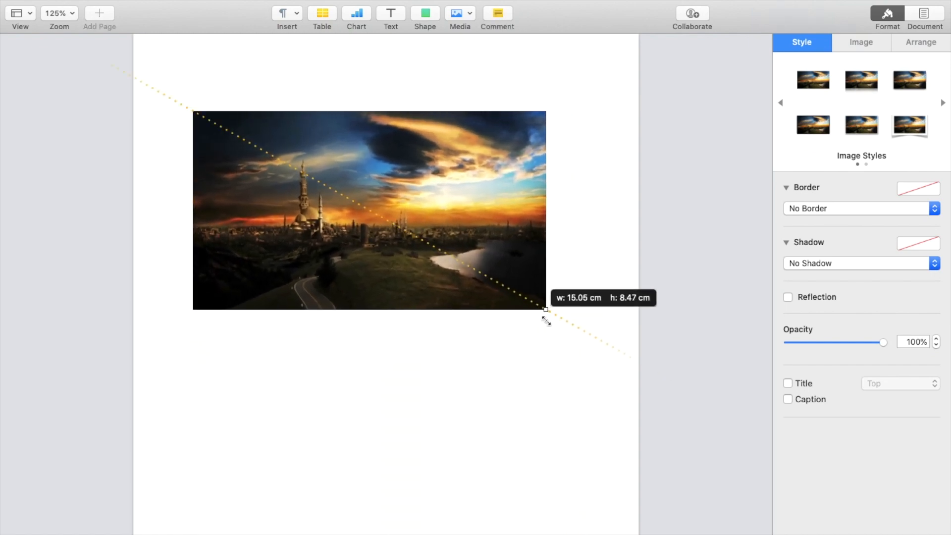
drag(544, 308, 570, 323)
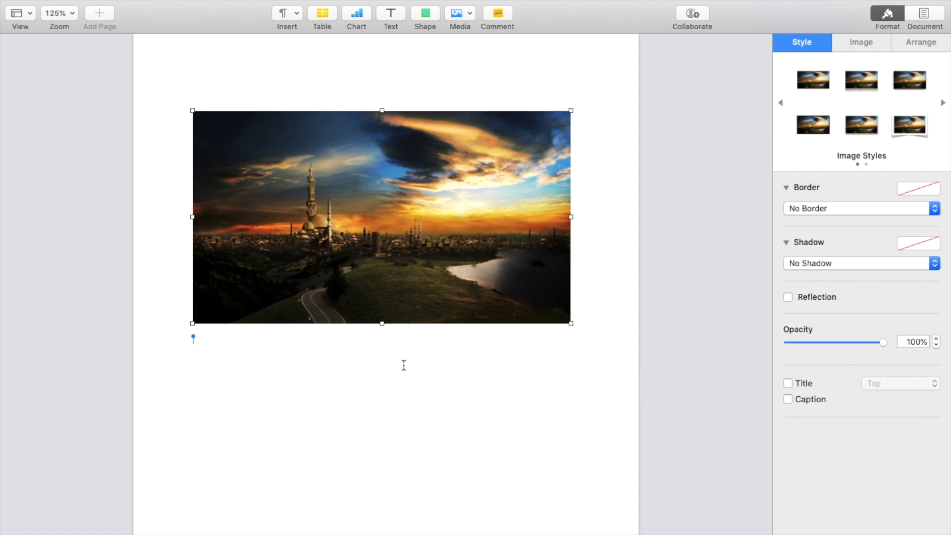
mouse_move(483, 202)
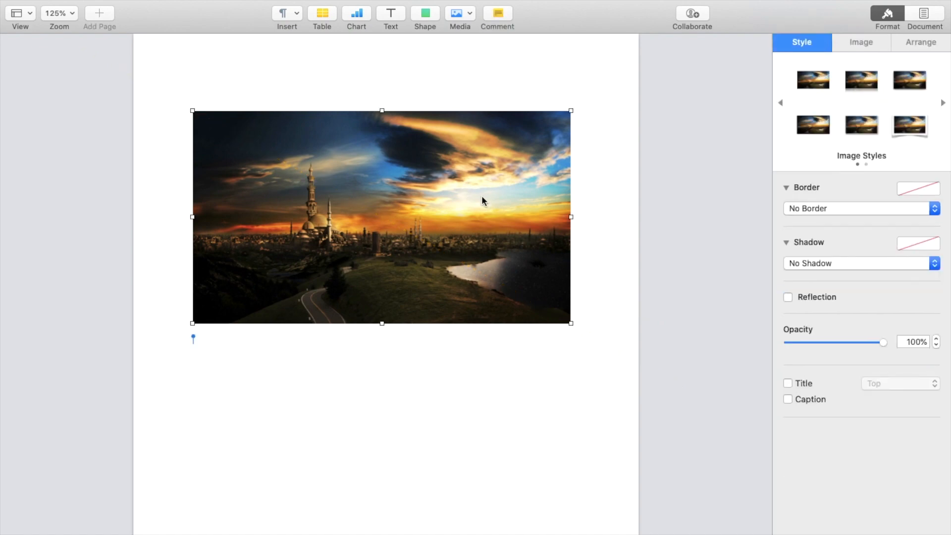
- Crop the photo in the mask editor to a narrow strip around the city skyline
double_click(380, 216)
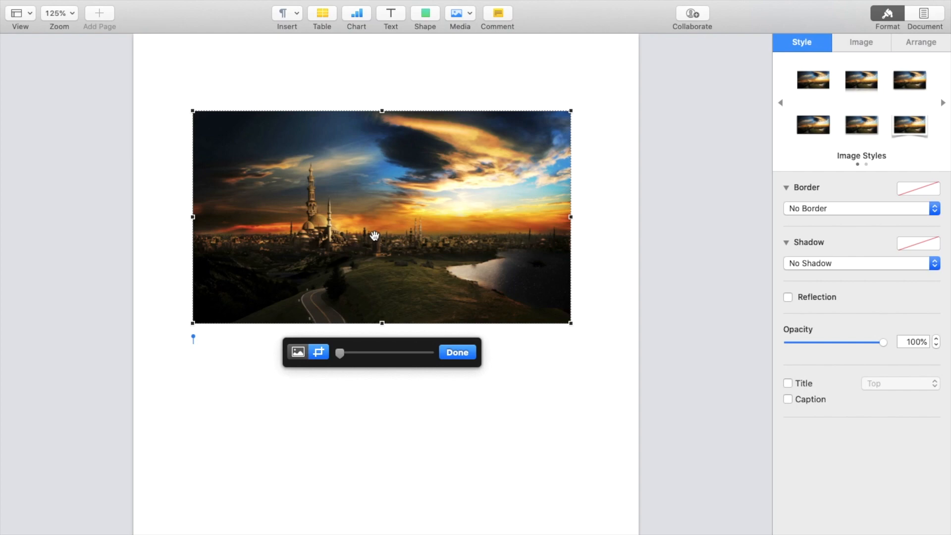
mouse_move(354, 359)
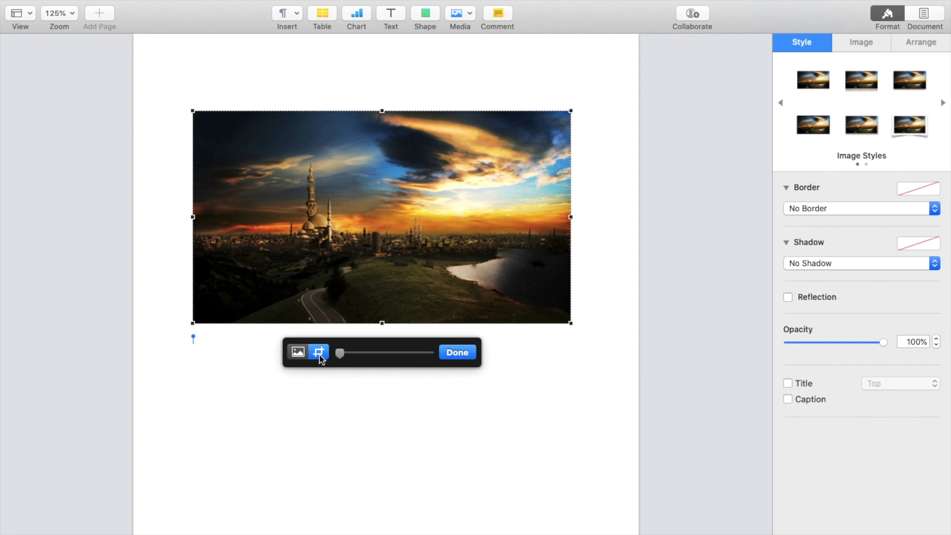
mouse_move(319, 352)
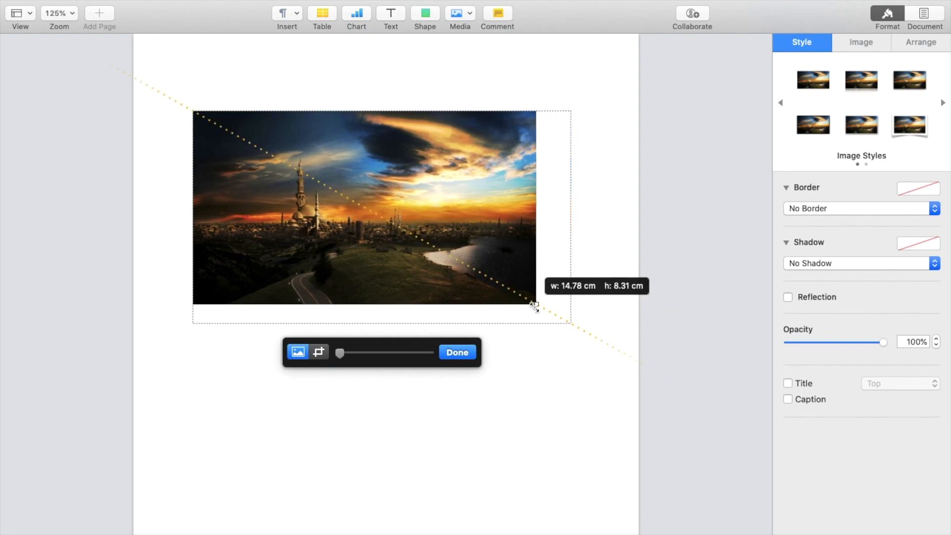
drag(533, 305, 563, 318)
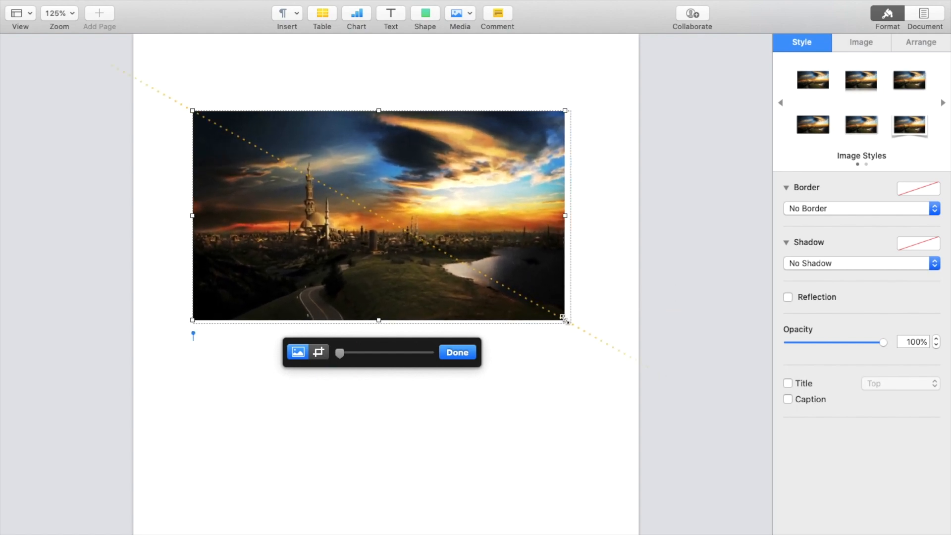
click(318, 352)
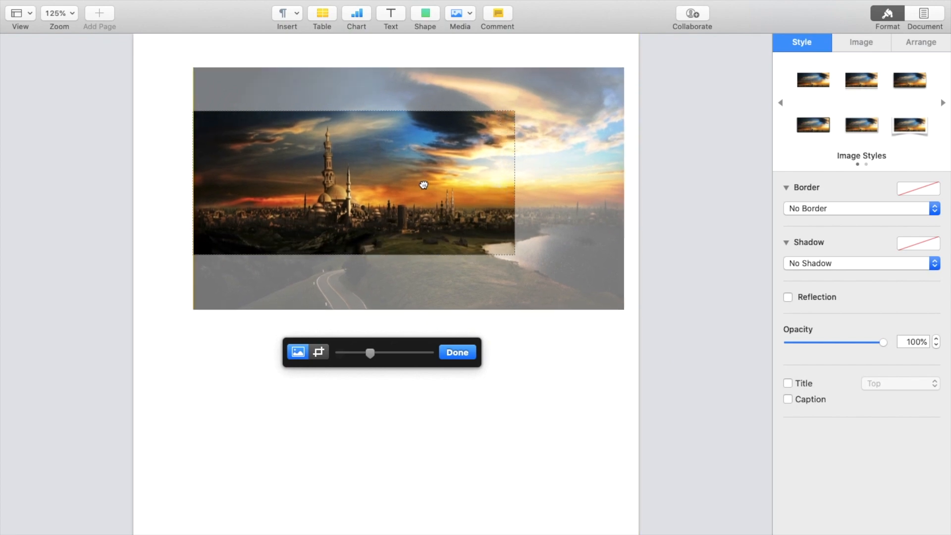
click(457, 352)
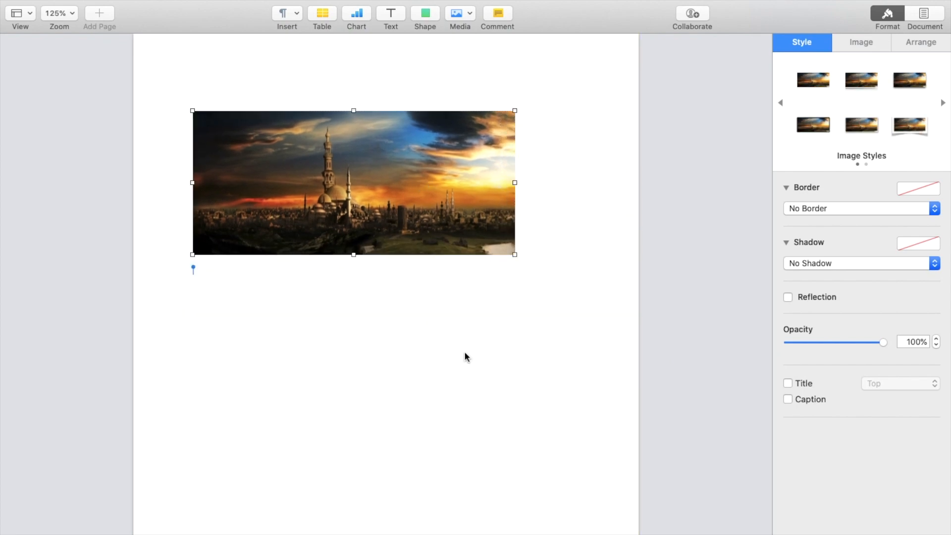
- Move the cropped photo lower toward the page centre and reopen its crop
drag(354, 183, 404, 275)
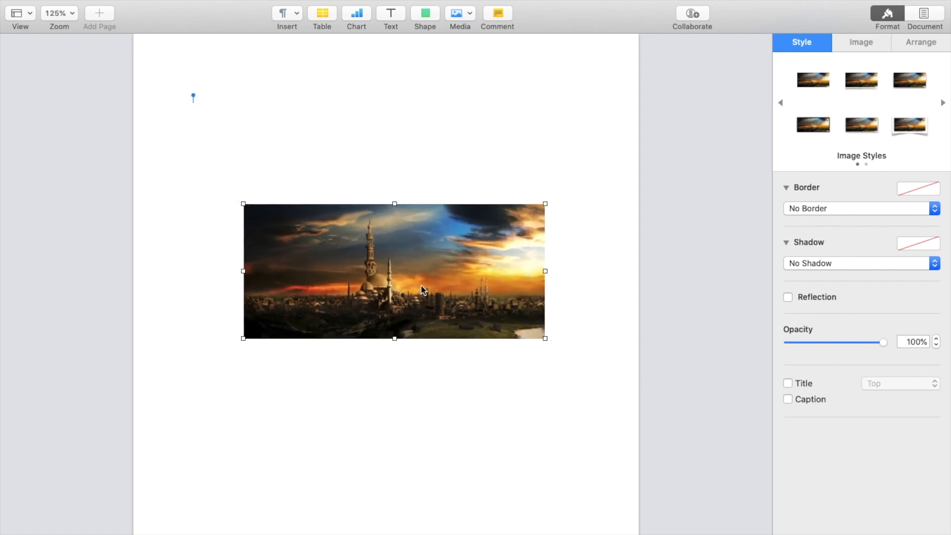
double_click(393, 271)
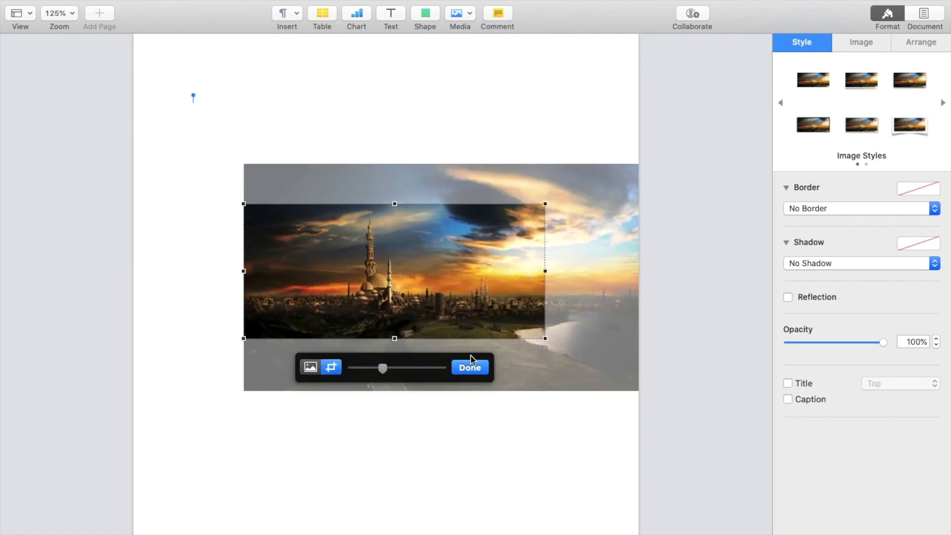
- Widen the crop to show more sky, city and river, then move the photo up-left
drag(545, 339, 609, 361)
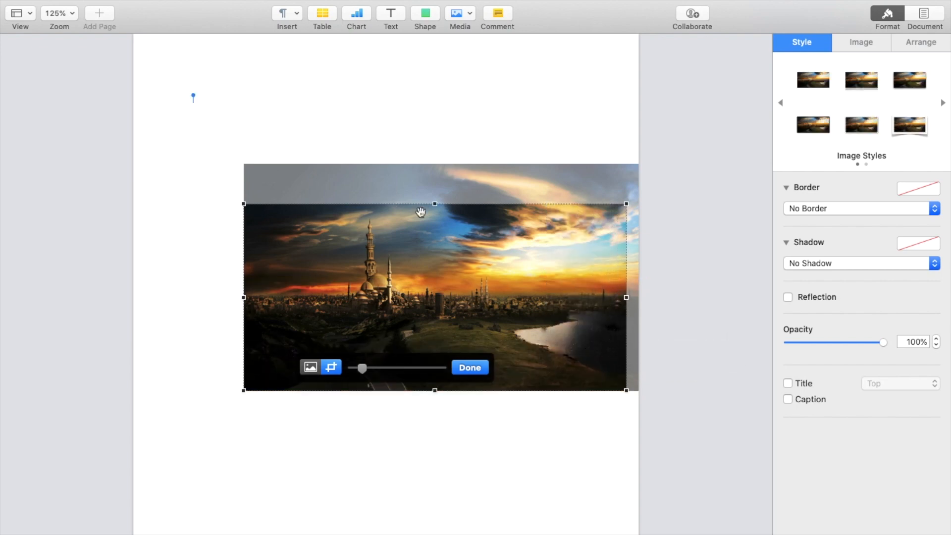
drag(434, 203, 434, 168)
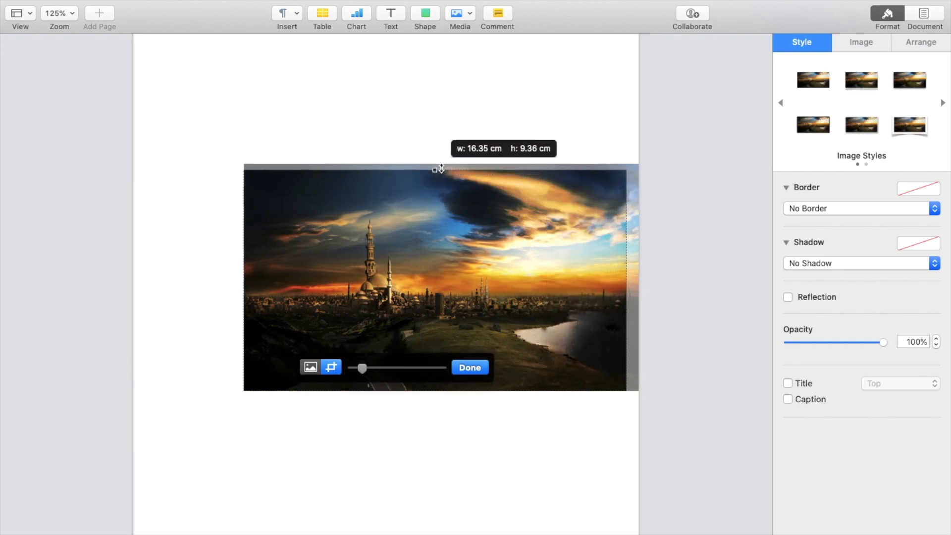
click(469, 367)
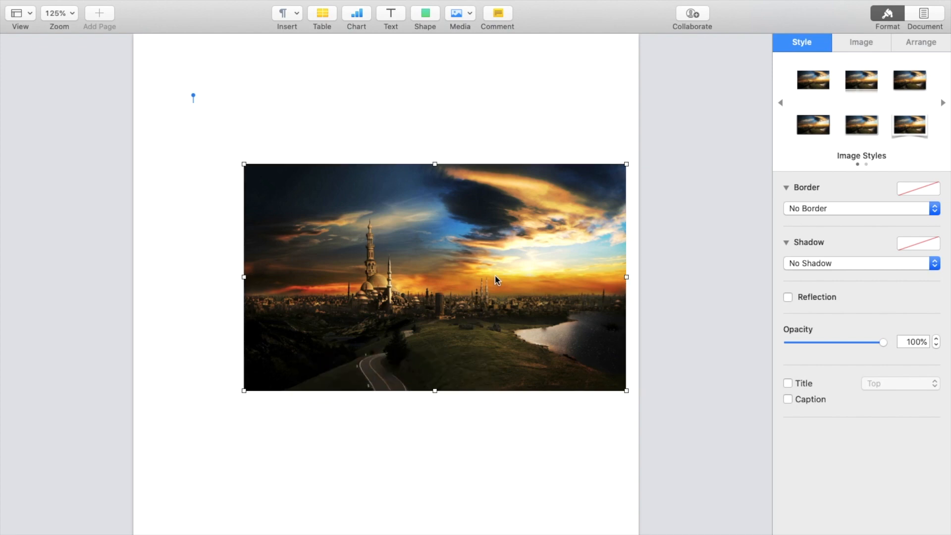
drag(496, 277, 445, 259)
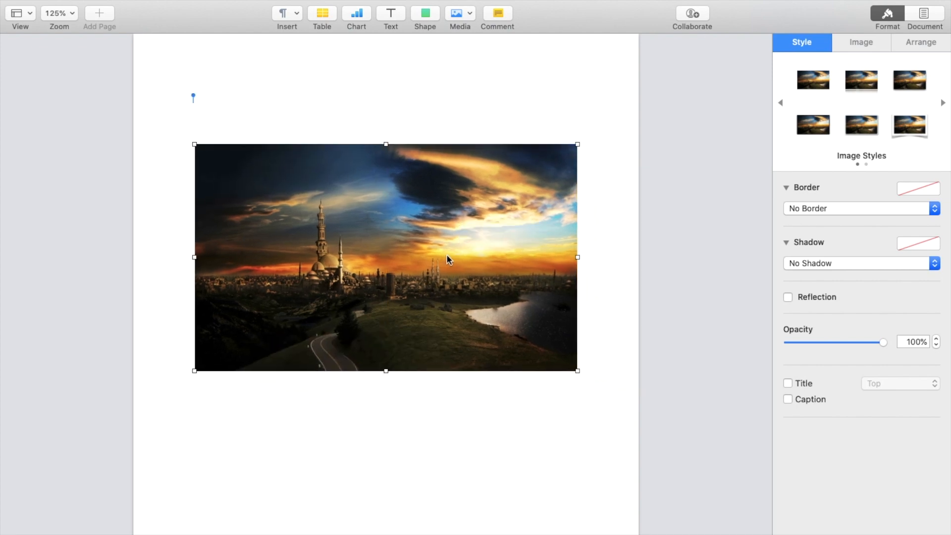